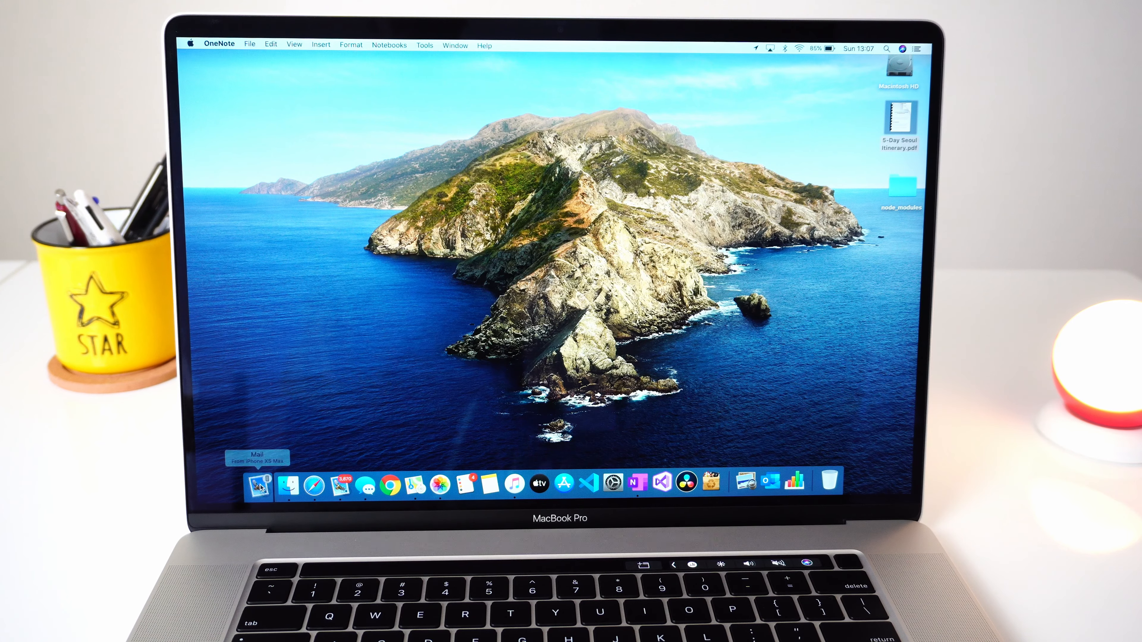
# Step: Continue the email draft handed off from the iPhone via the Dock's Mail Handoff icon
pyautogui.click(279, 485)
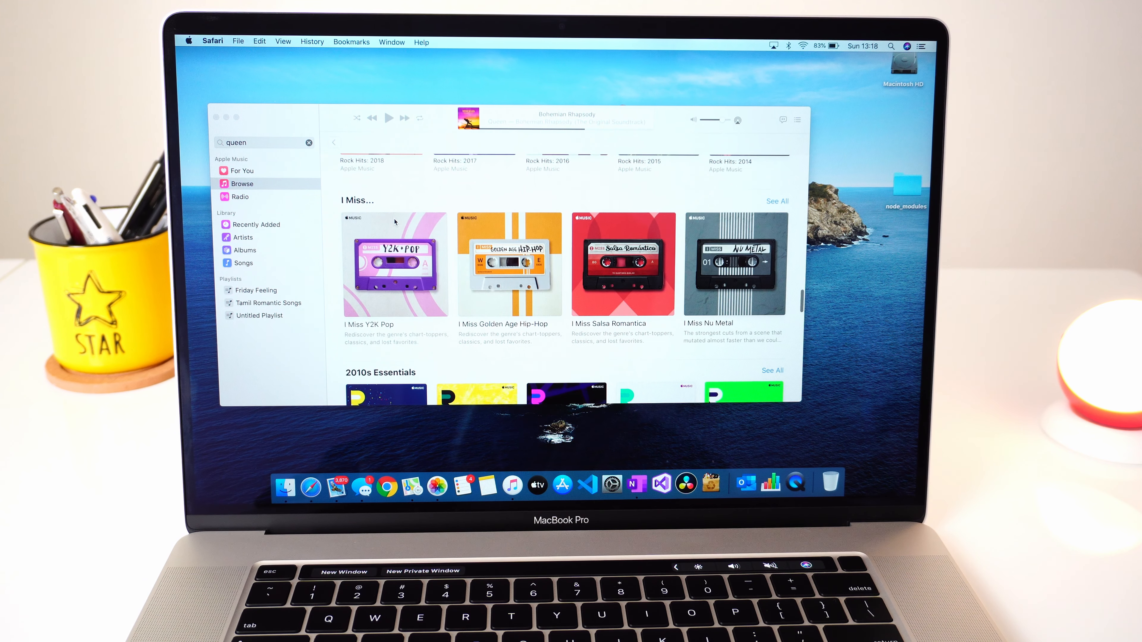
# Step: Reply 'Sure no prob' to the new message about the pics from its notification
pyautogui.scroll(-3)
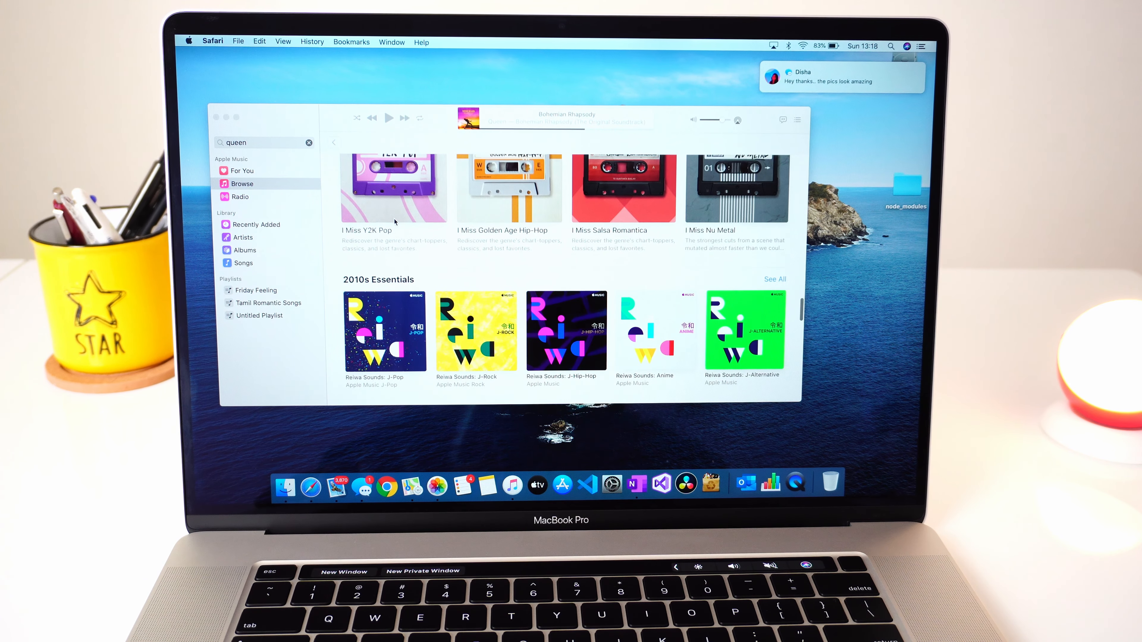
pyautogui.click(840, 77)
pyautogui.write('Sure no prob')
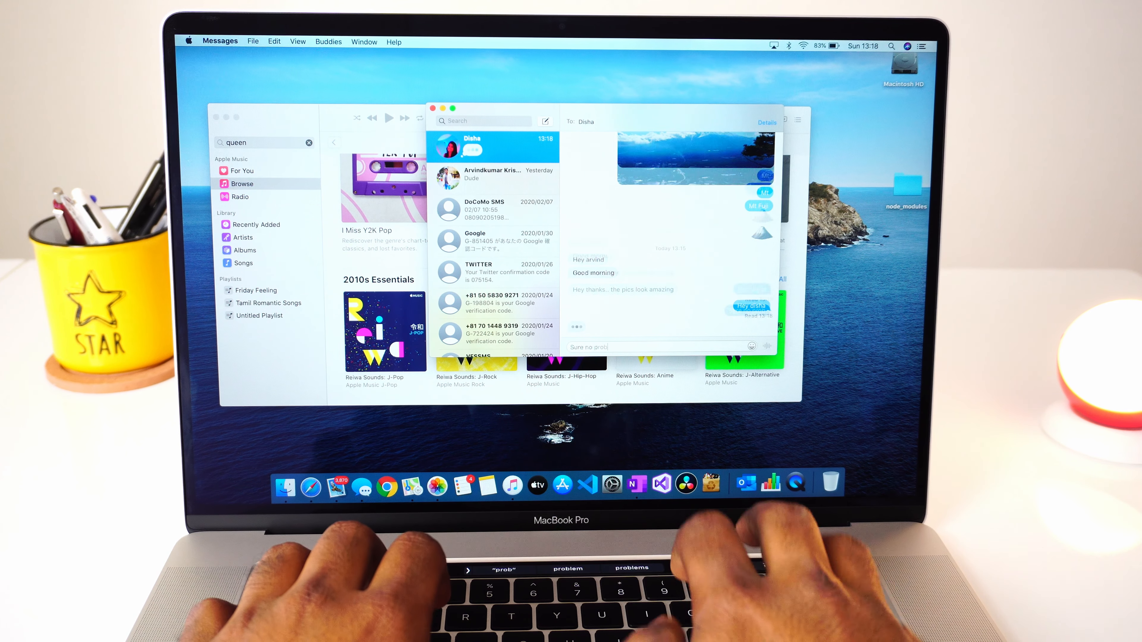
pyautogui.press('Return')
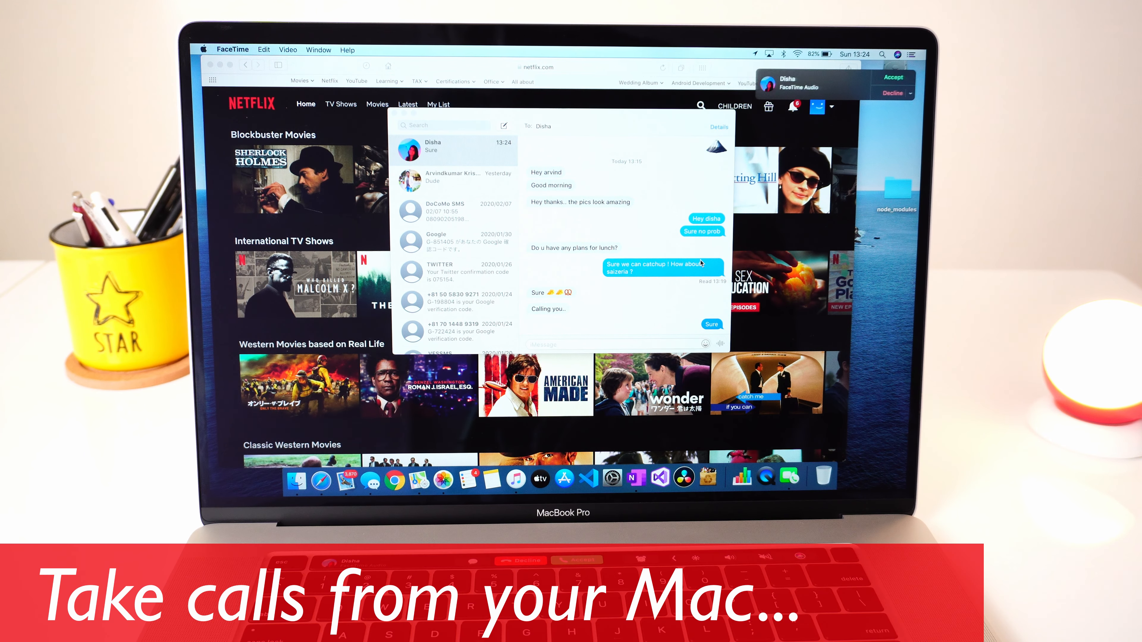
# Step: Accept the incoming FaceTime audio call from the notification
pyautogui.click(892, 78)
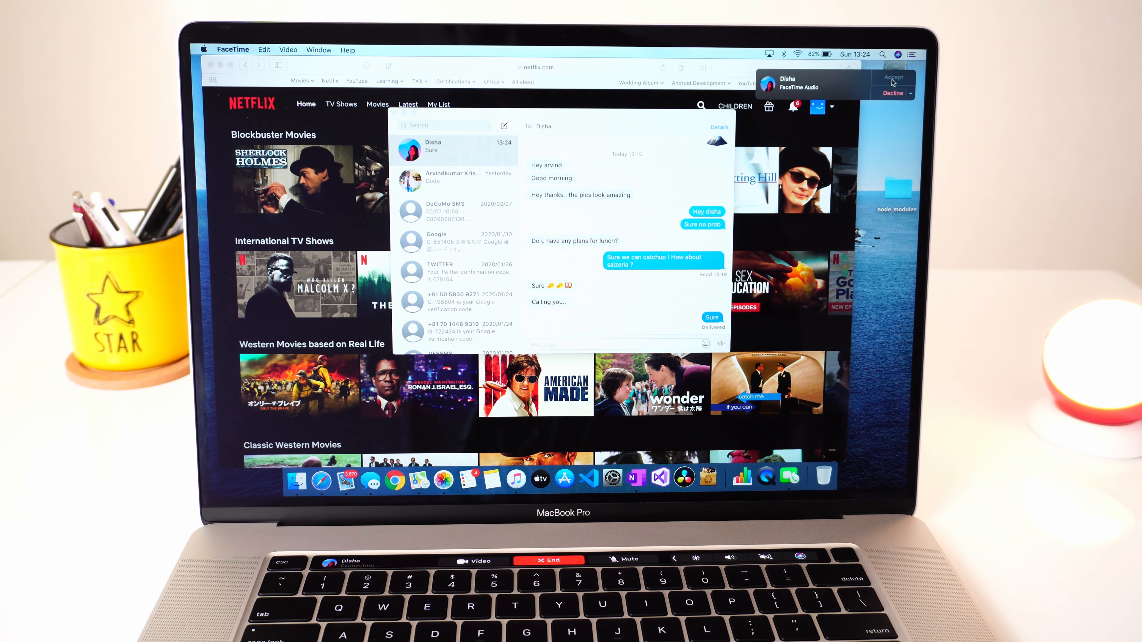
pyautogui.click(892, 77)
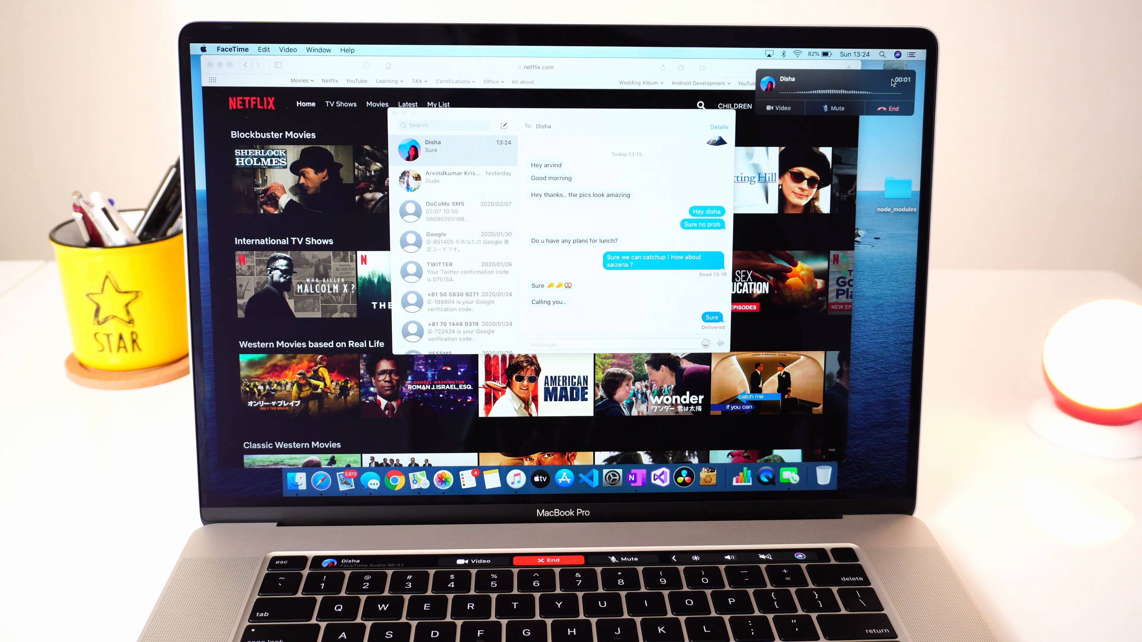
pyautogui.click(795, 53)
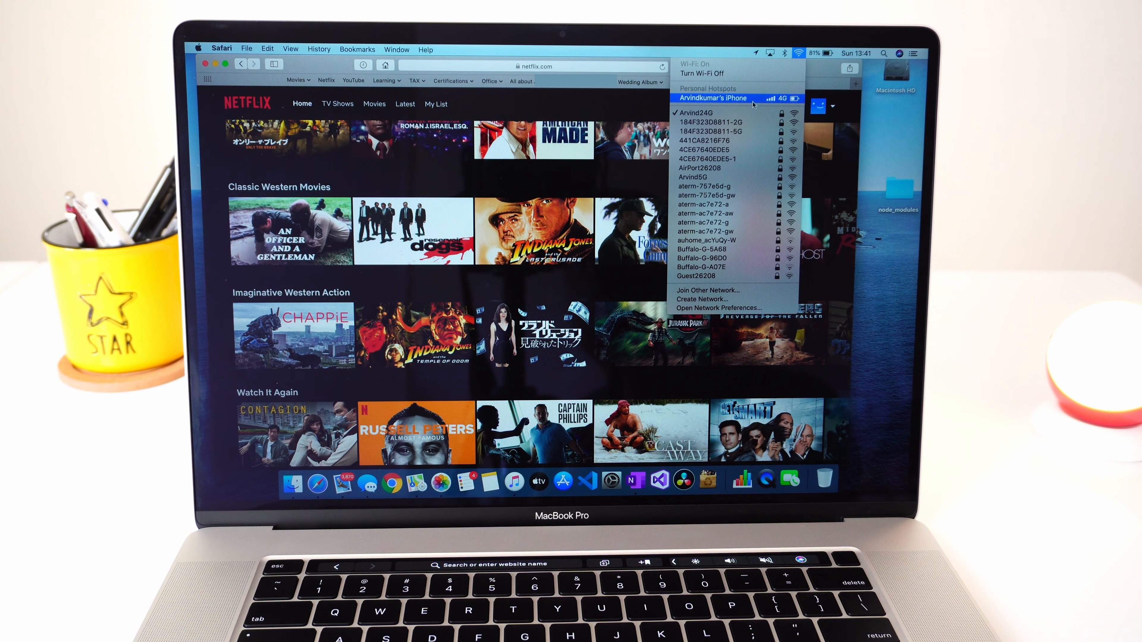
# Step: Join the iPhone's personal hotspot from the Wi-Fi menu
pyautogui.click(713, 98)
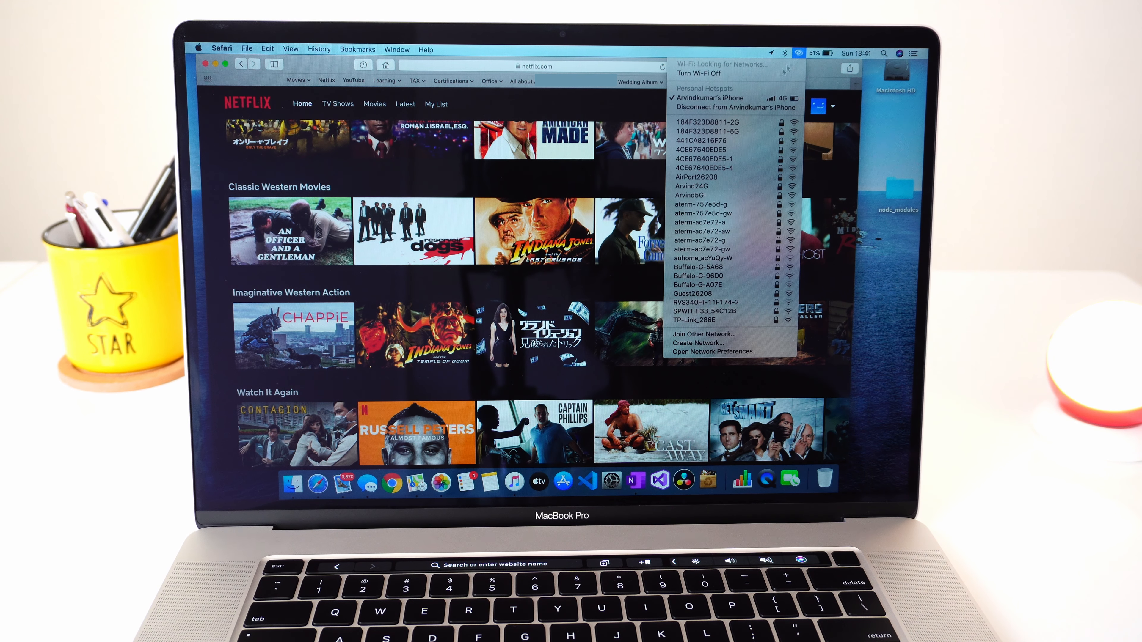
pyautogui.moveTo(728, 99)
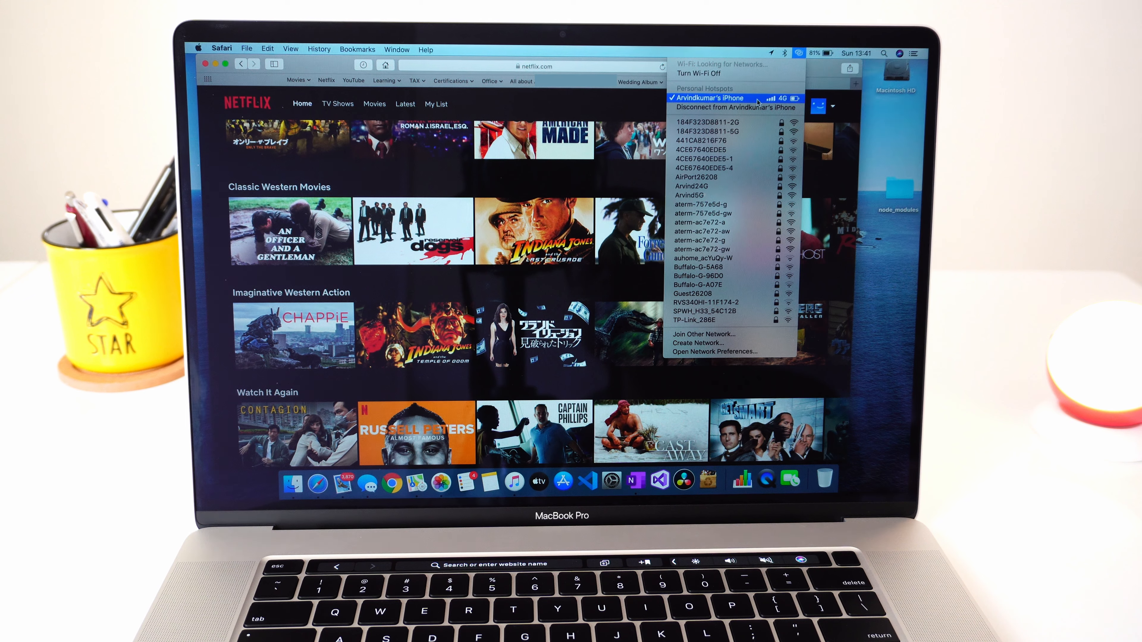